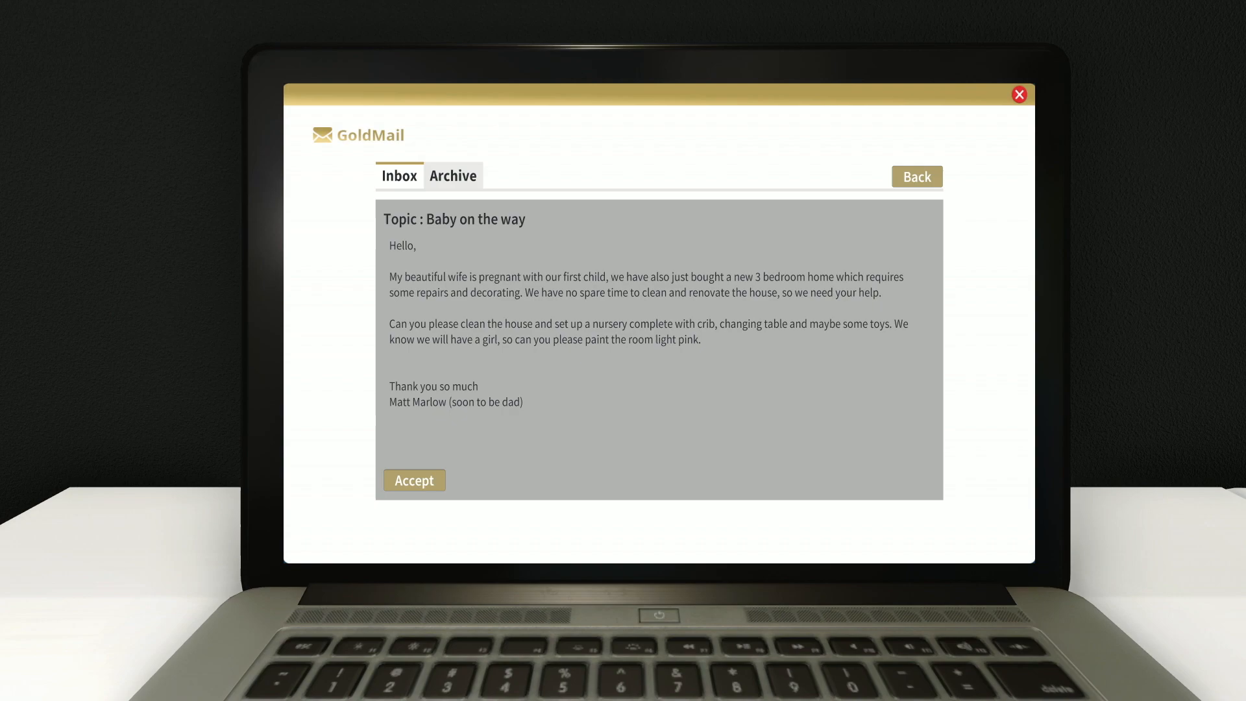
# Accept the 'Baby on the way' nursery renovation order in GoldMail
pyautogui.click(414, 480)
pyautogui.write('crib')
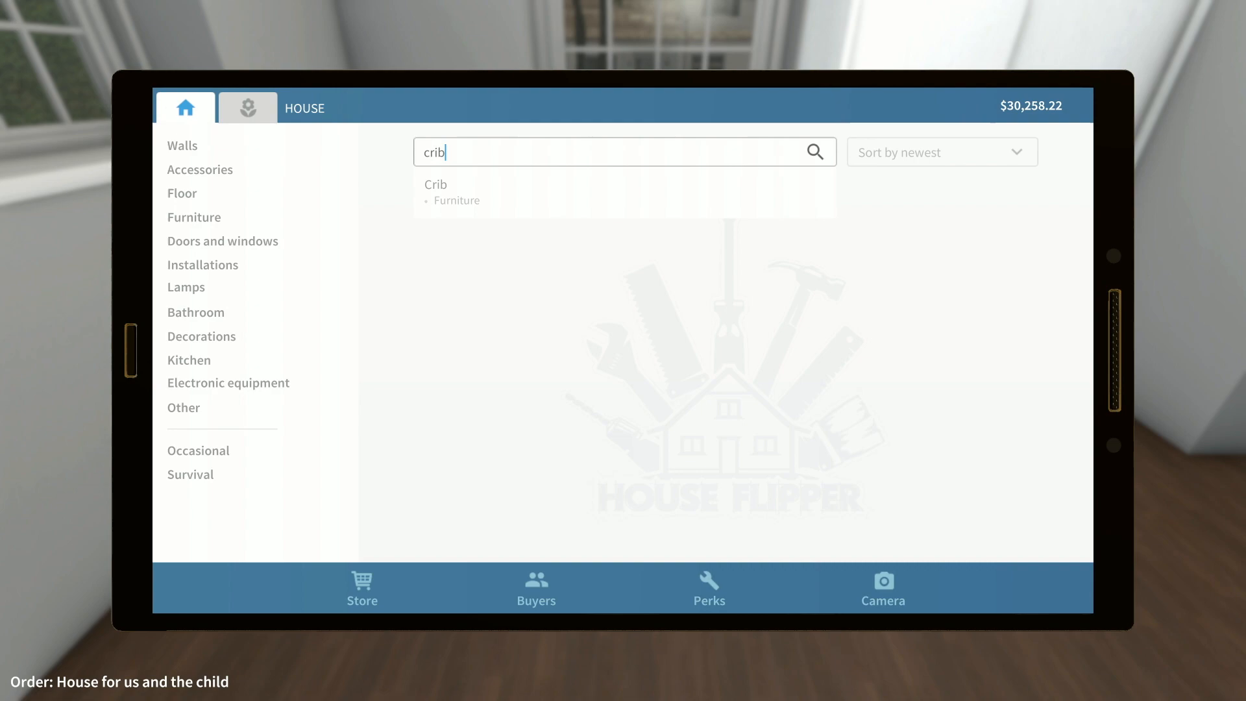
# Buy the white crib from the store, then look at one of the bookcase results
pyautogui.click(435, 186)
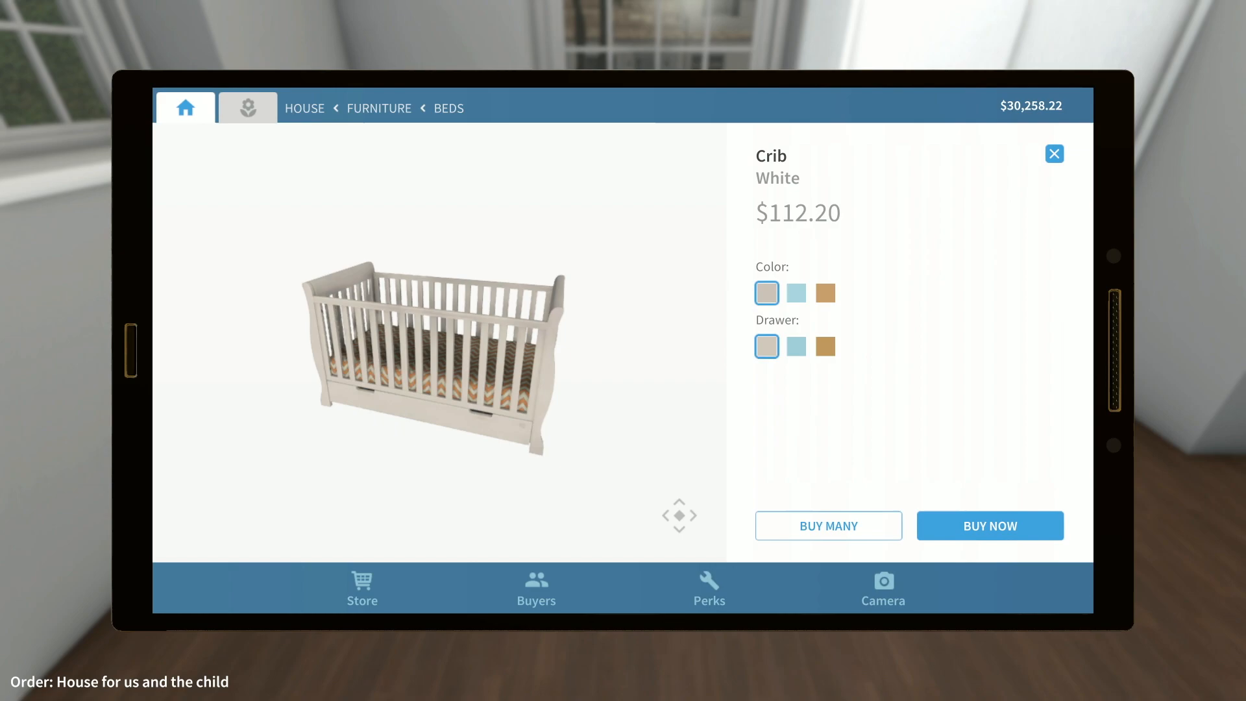
pyautogui.click(990, 526)
pyautogui.write('bookcase')
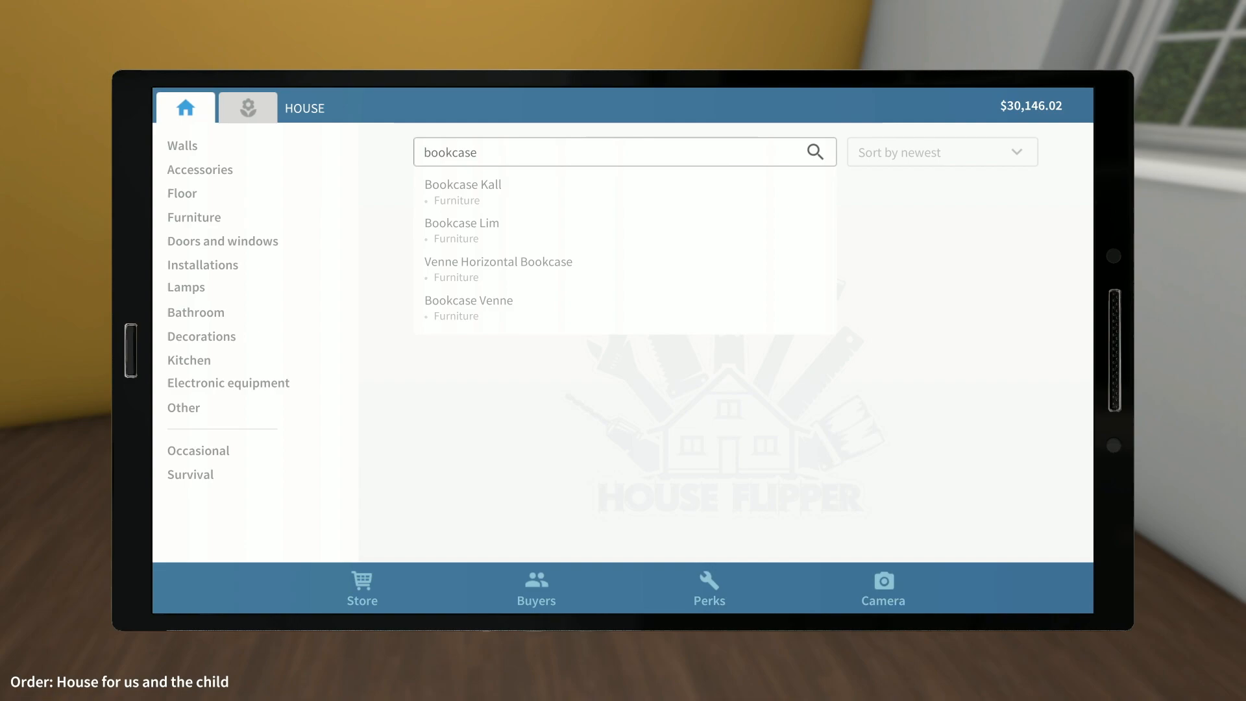
pyautogui.click(462, 185)
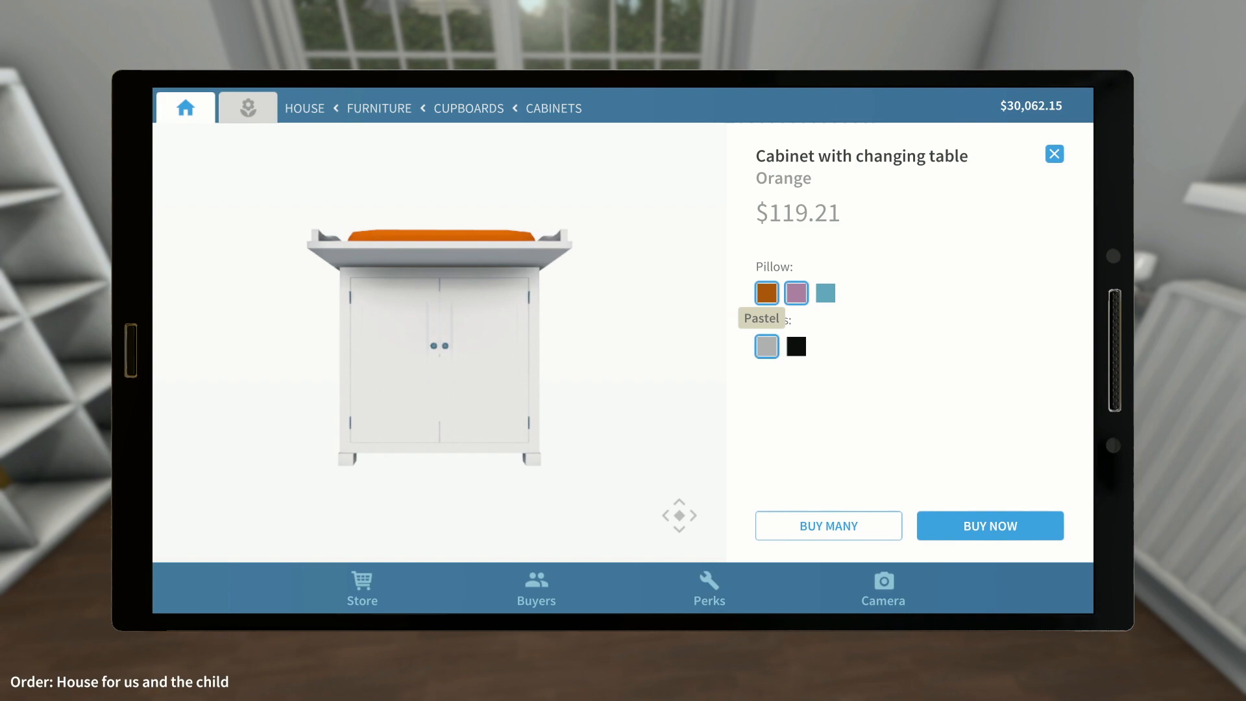
# Buy the changing table with the pastel pink pillow and place the purple Lilly pouf
pyautogui.click(990, 526)
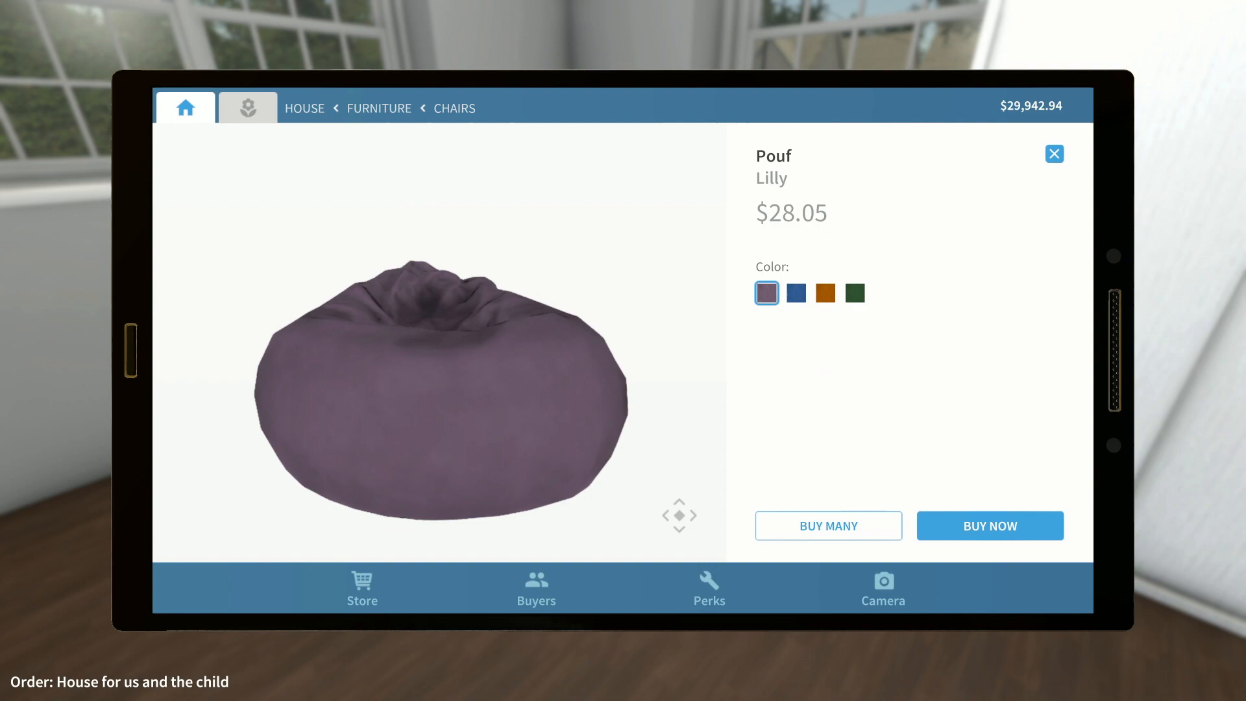
pyautogui.click(989, 526)
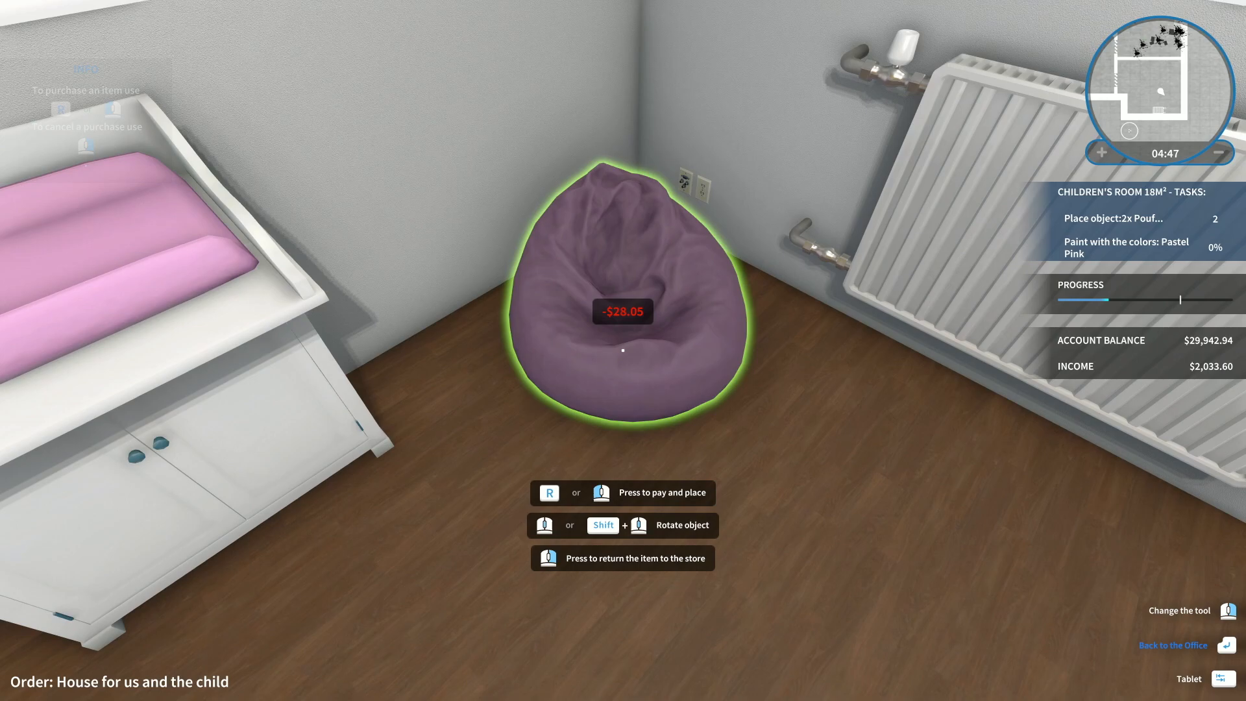
pyautogui.press('r')
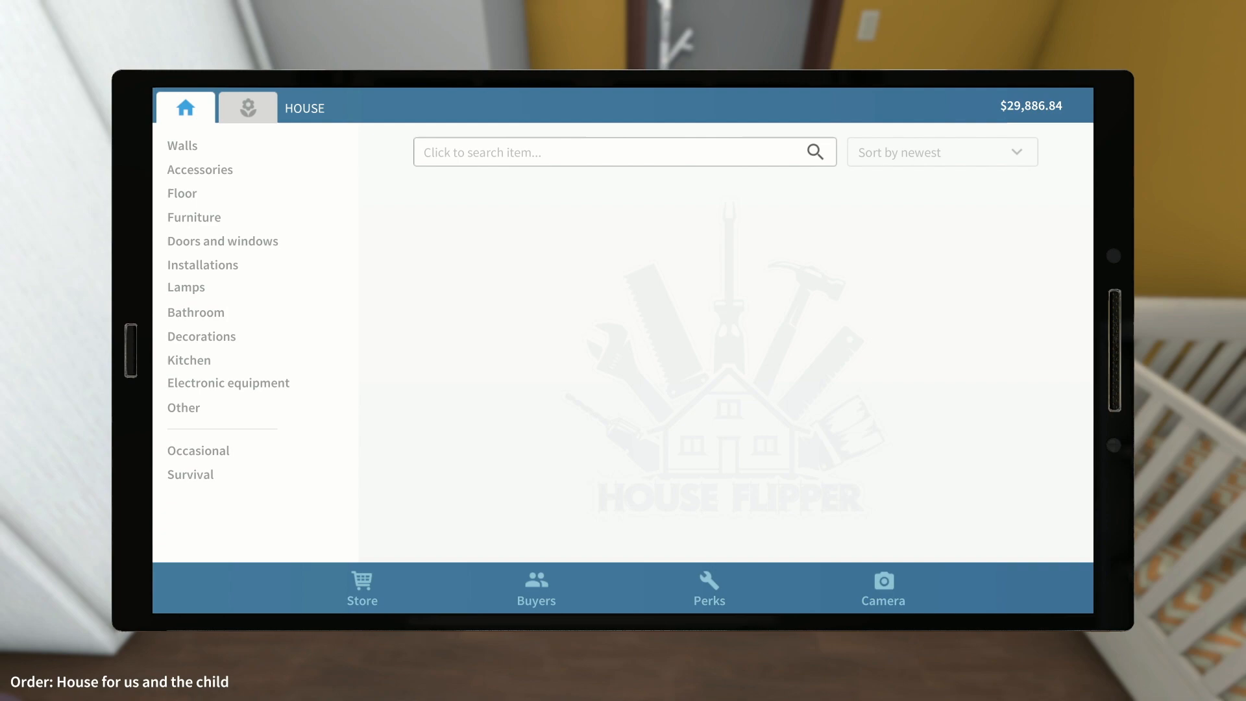
# Show the store's House catalogue with its furniture and fittings categories
pyautogui.click(182, 145)
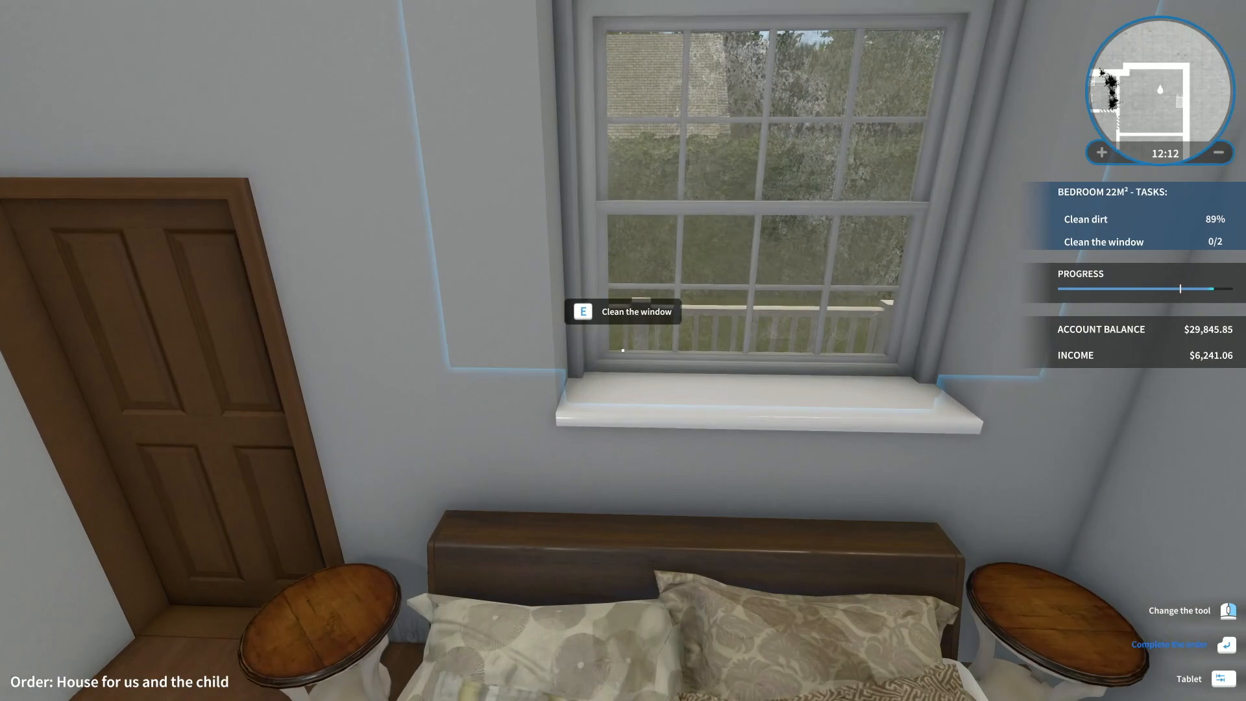
# Use the laptop to read Ethan's message about removing bushes and mowing the lawn
pyautogui.press('e')
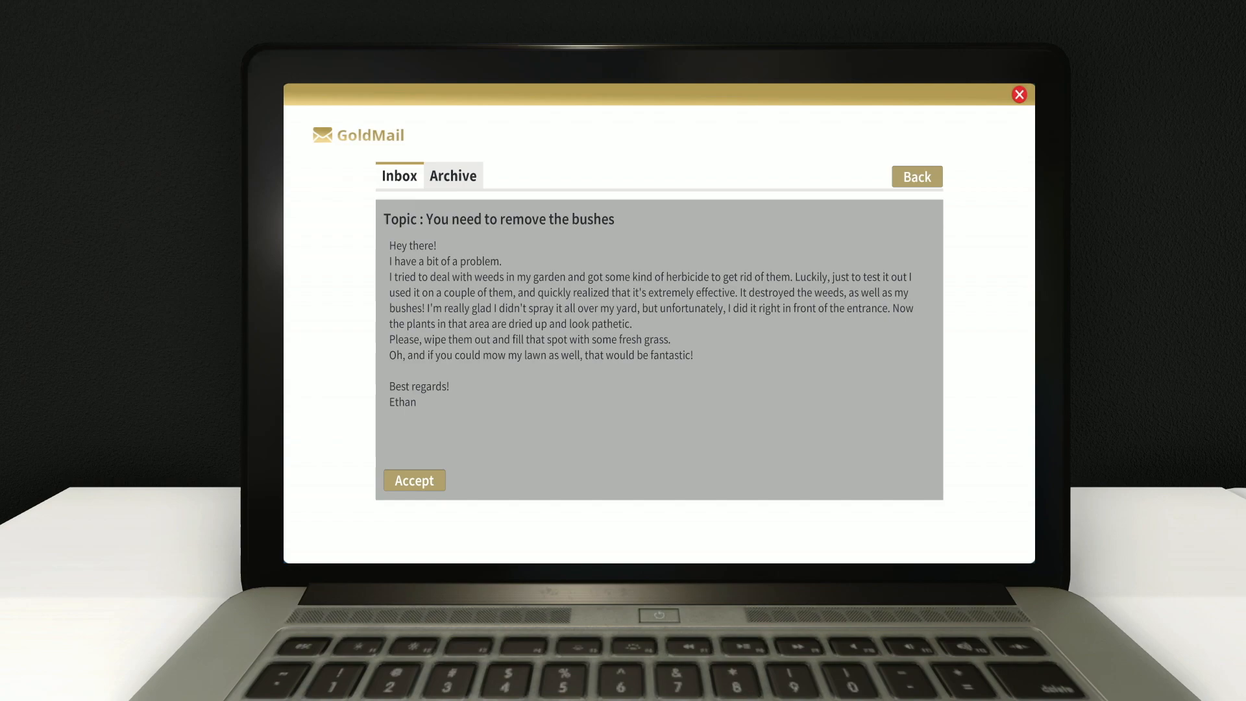
# Accept Ethan's 'You need to remove the bushes' order in GoldMail
pyautogui.click(414, 480)
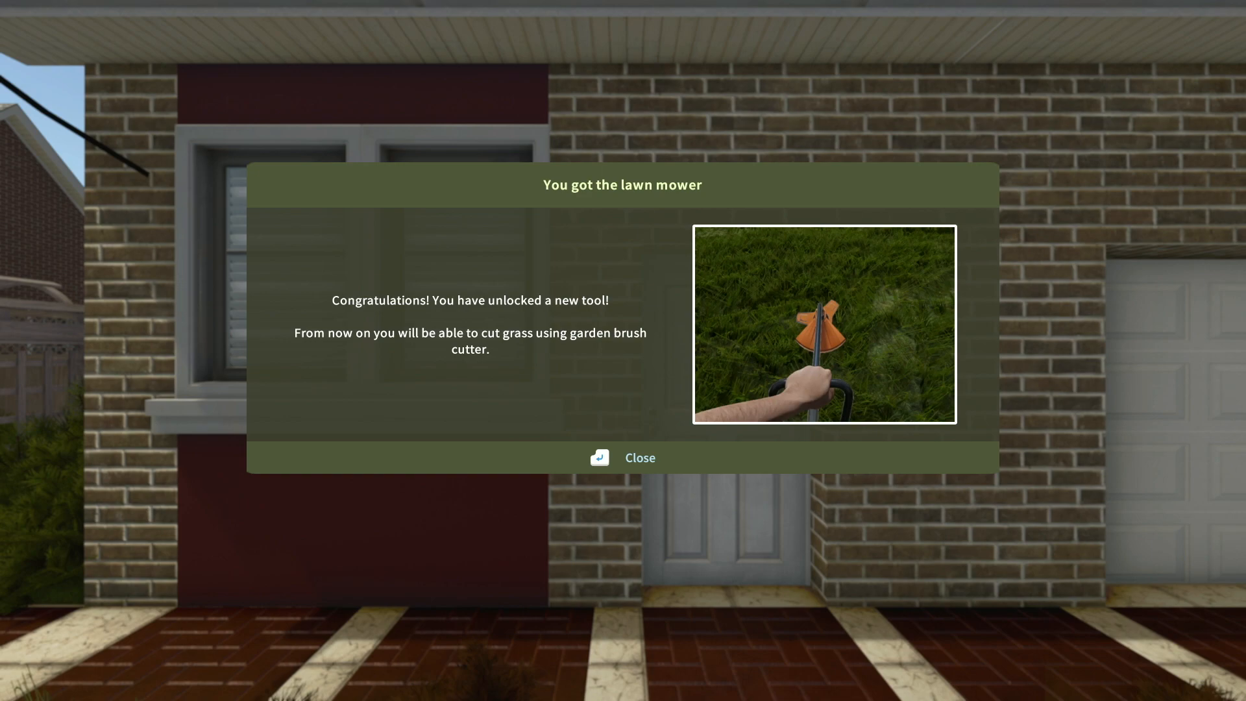
# Dismiss the 'You got the lawn mower' unlock notice at Ethan's house
pyautogui.click(624, 458)
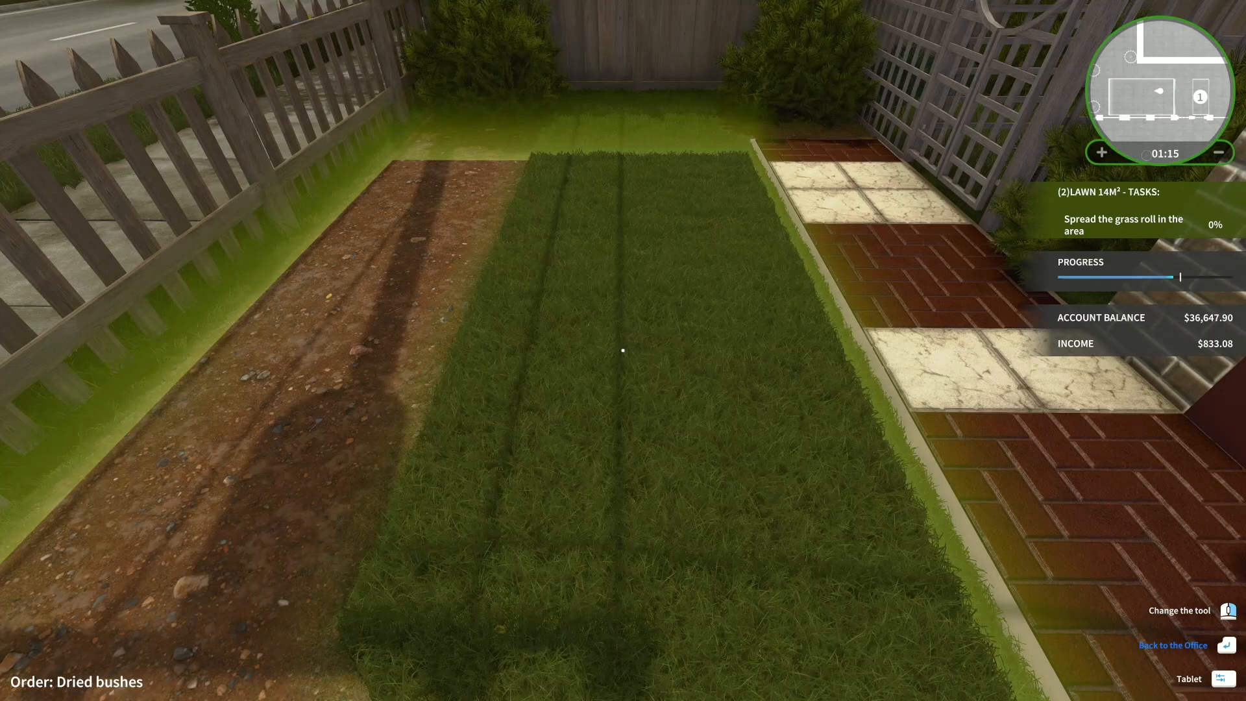
# Lay the first strip of turf over the dried patch beside the brick path
pyautogui.click(1222, 678)
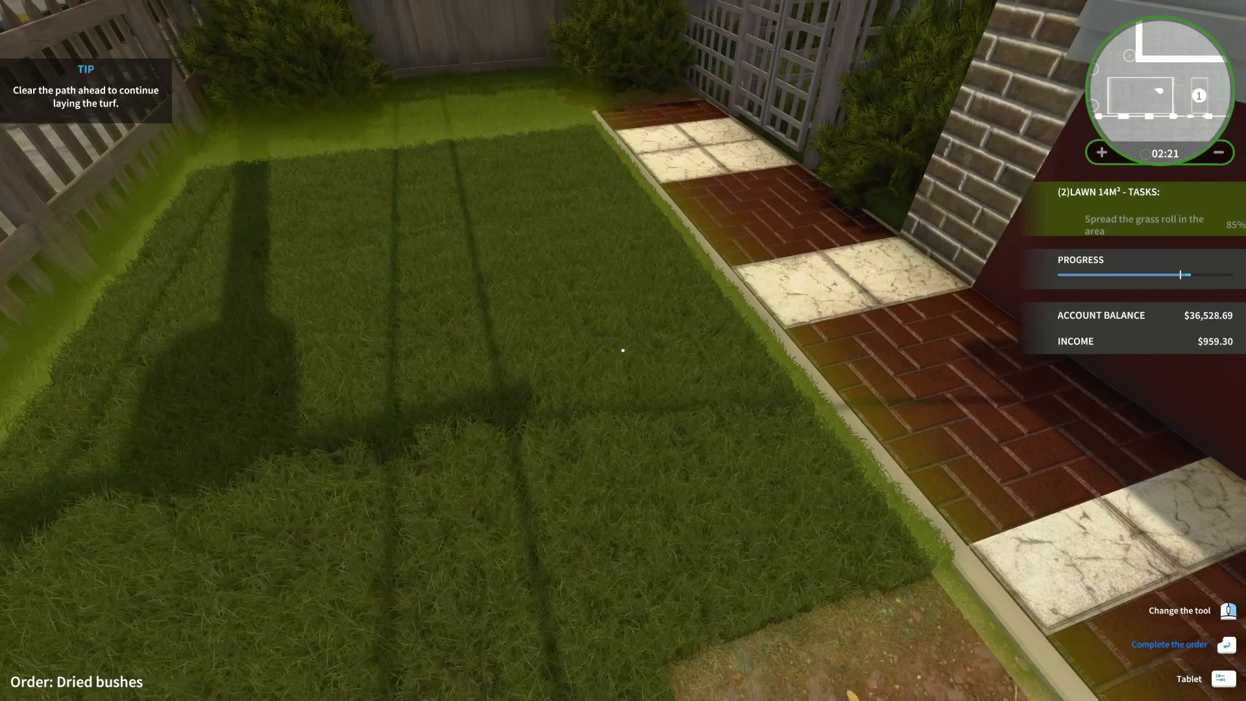
# Spread more turf over the dried patch, reaching about 85% coverage
pyautogui.click(1223, 679)
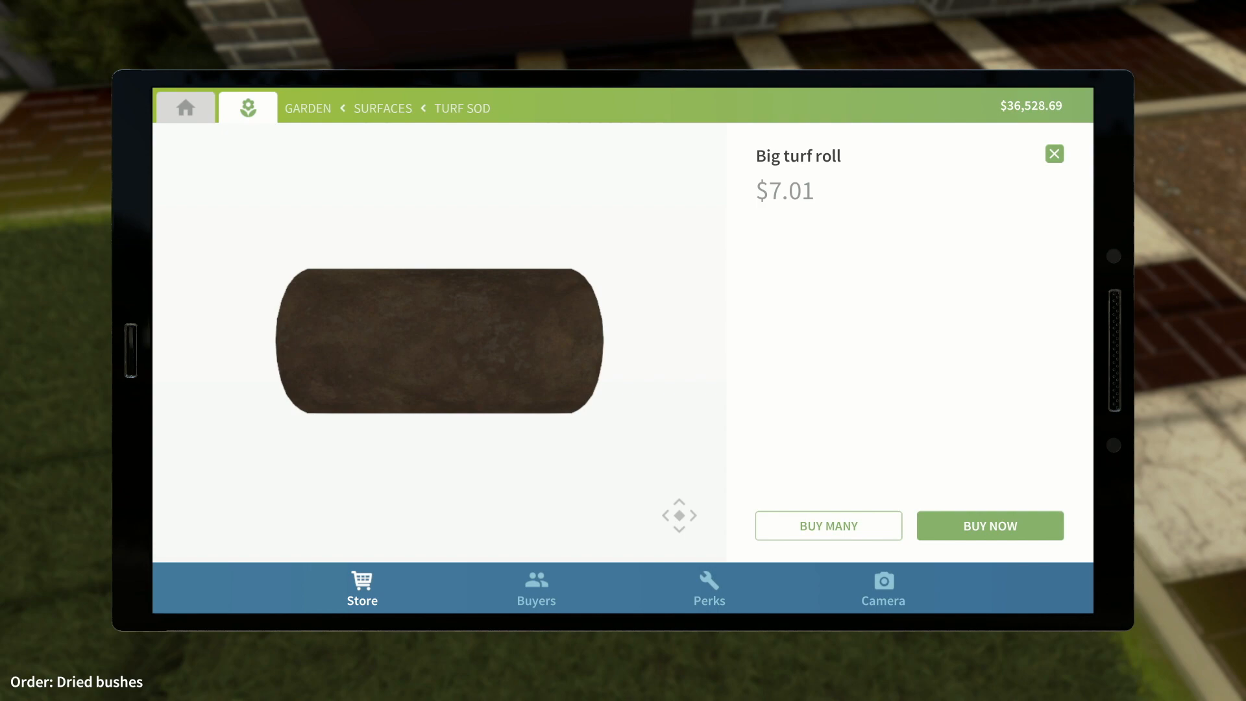
# Buy another Big turf roll for $7.01 and unroll it over the remaining bare soil
pyautogui.click(990, 526)
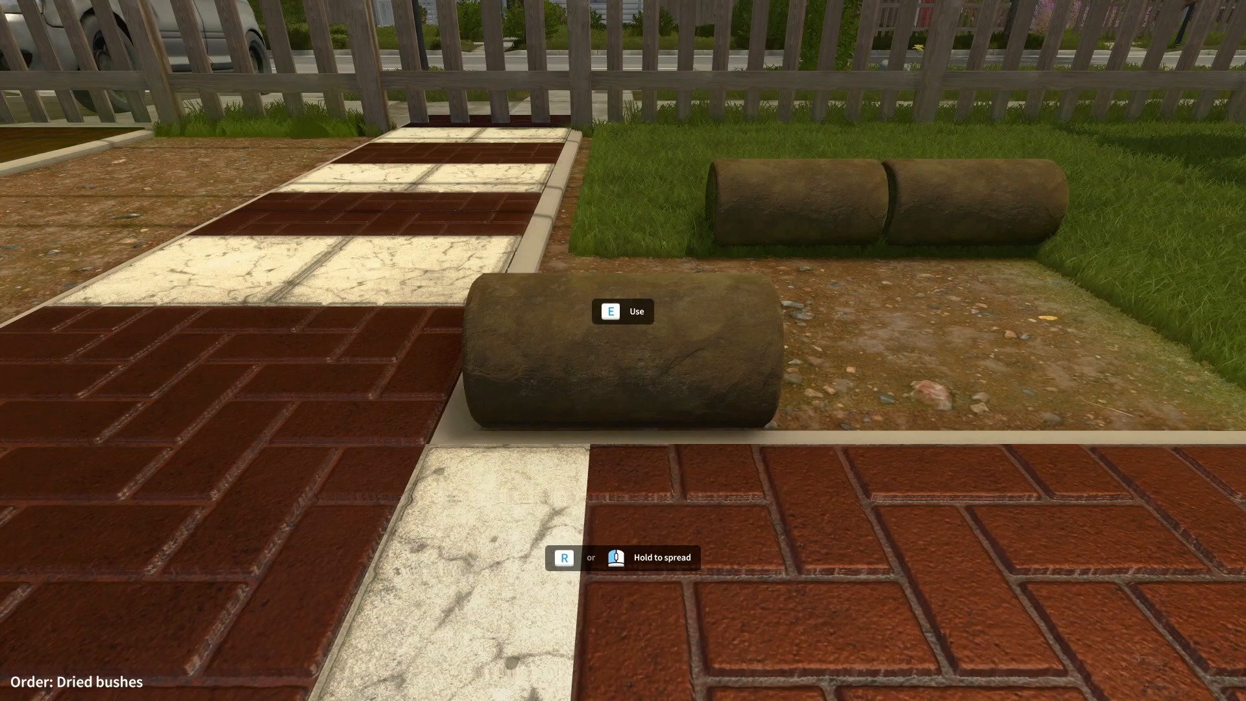
pyautogui.press('e')
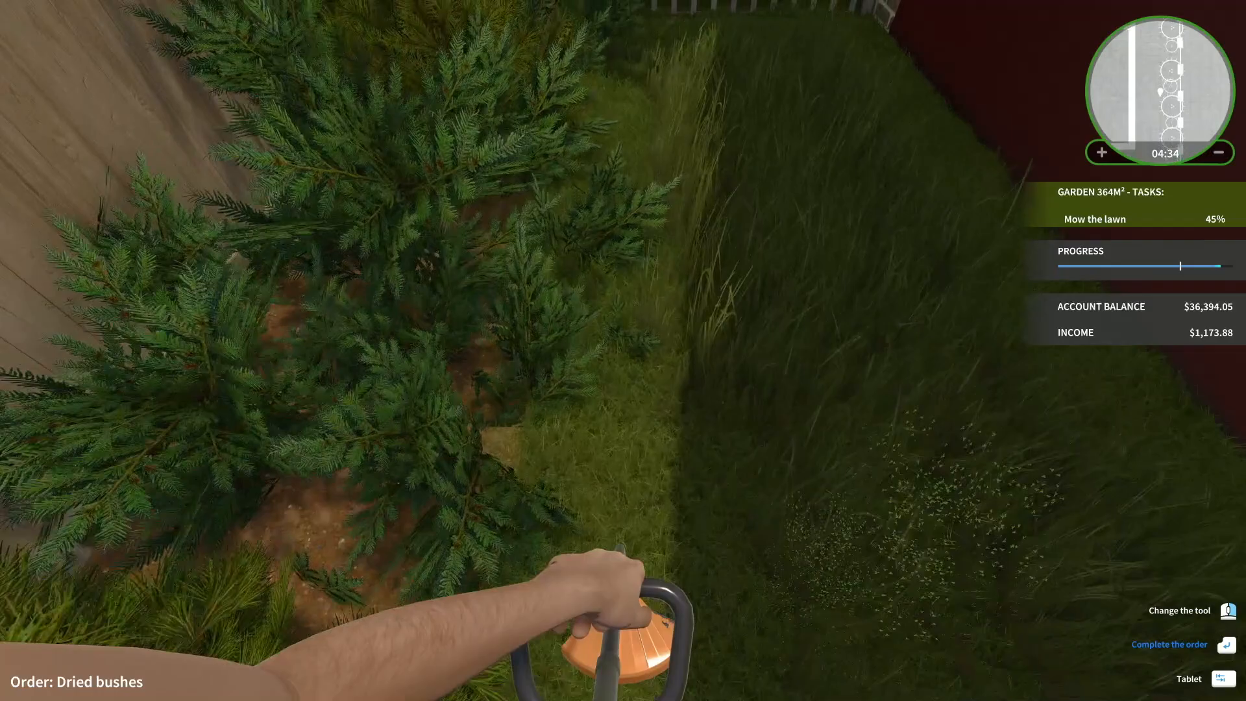
pyautogui.moveTo(623, 350)
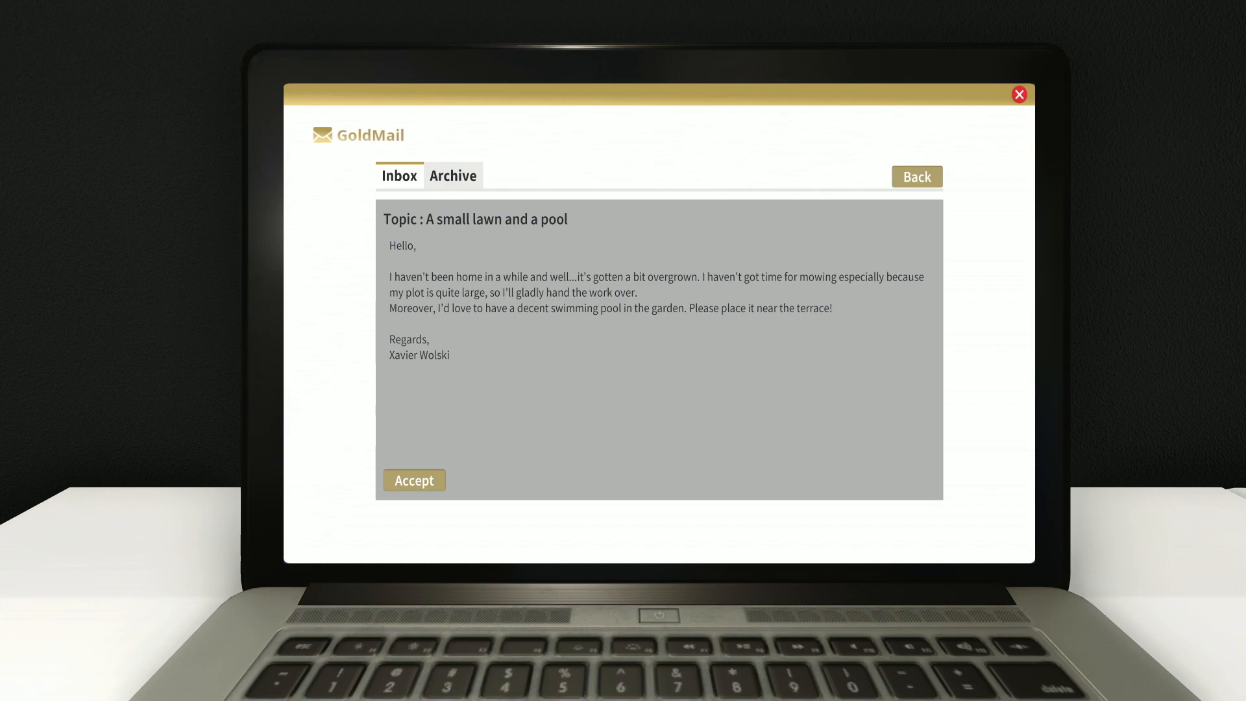
# Accept Xavier Wolski's 'A small lawn and a pool' email order
pyautogui.click(414, 481)
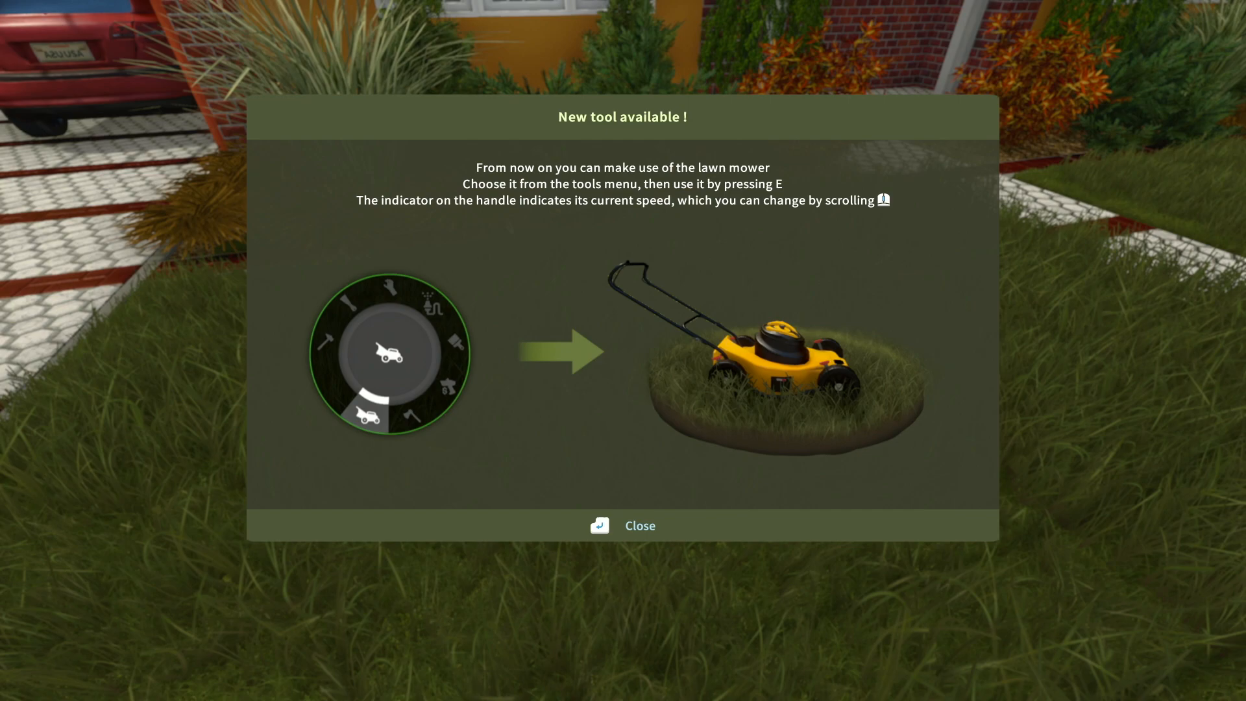
# Close the 'New tool available!' lawn mower announcement
pyautogui.click(623, 526)
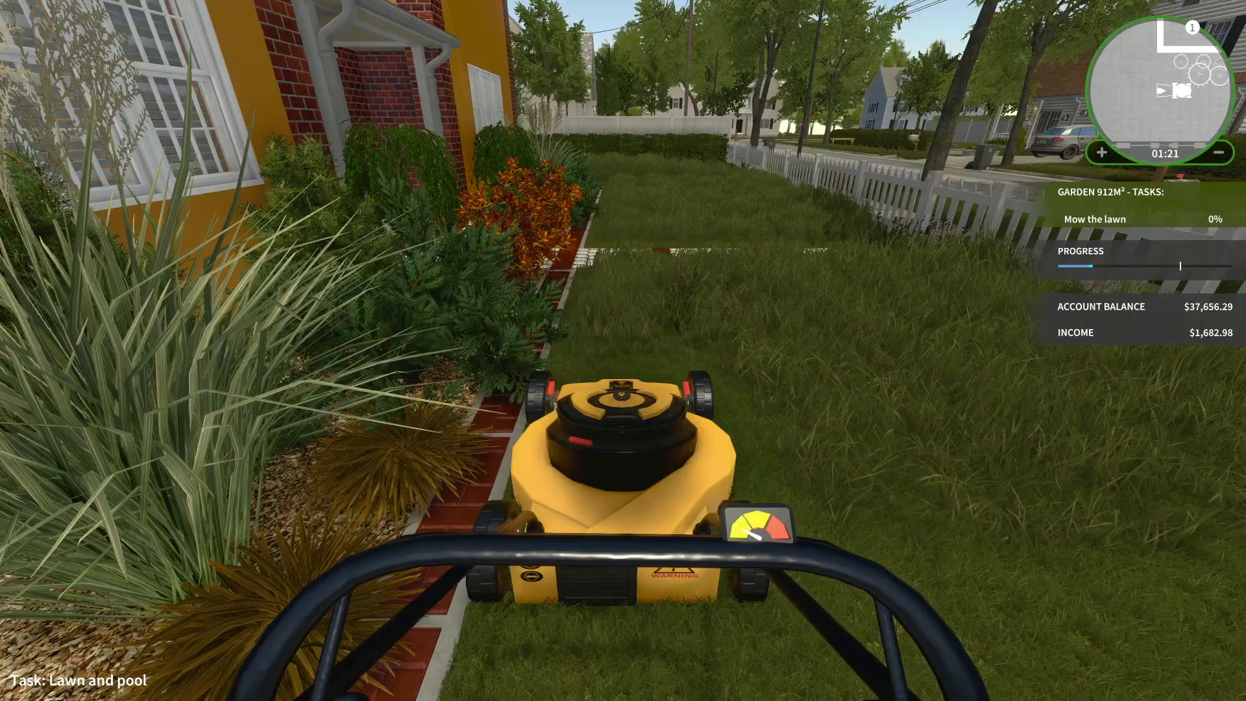
# Push the lawn mower forward across the overgrown grass beside the yellow house
pyautogui.press('w')
pyautogui.write('pool')
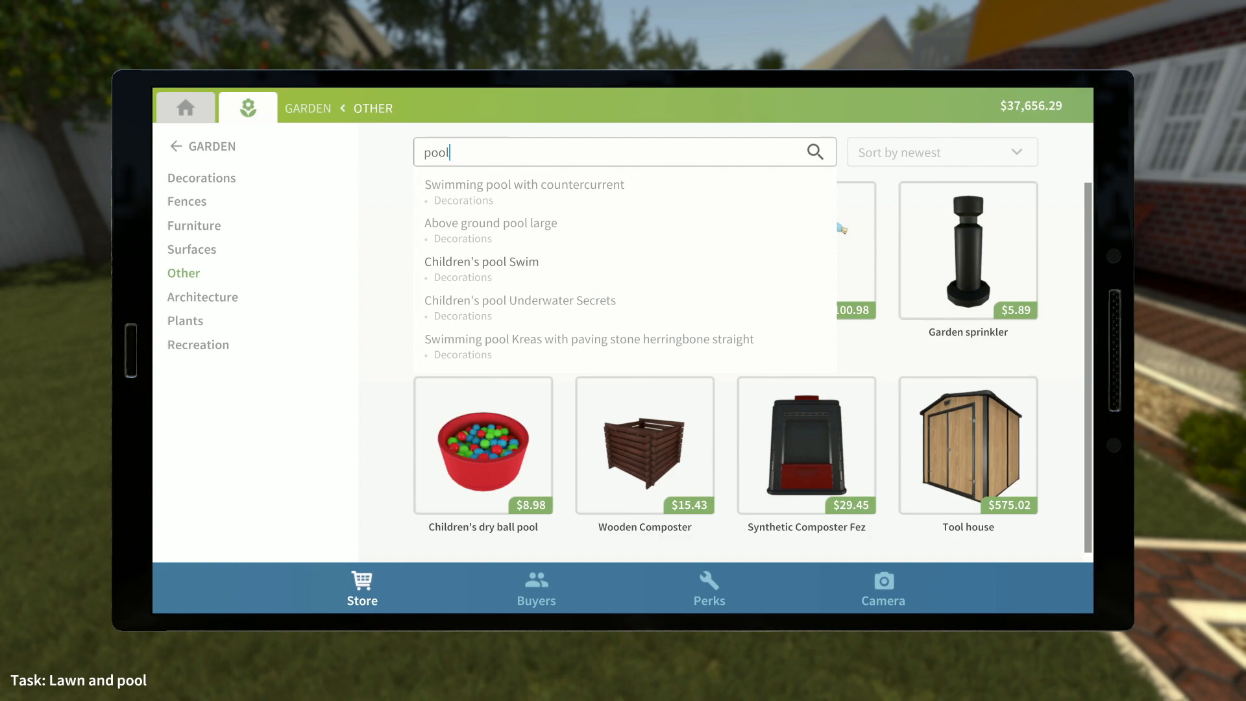
# Search the garden store for 'swimming pool' to list matching pool products
pyautogui.write('swimming')
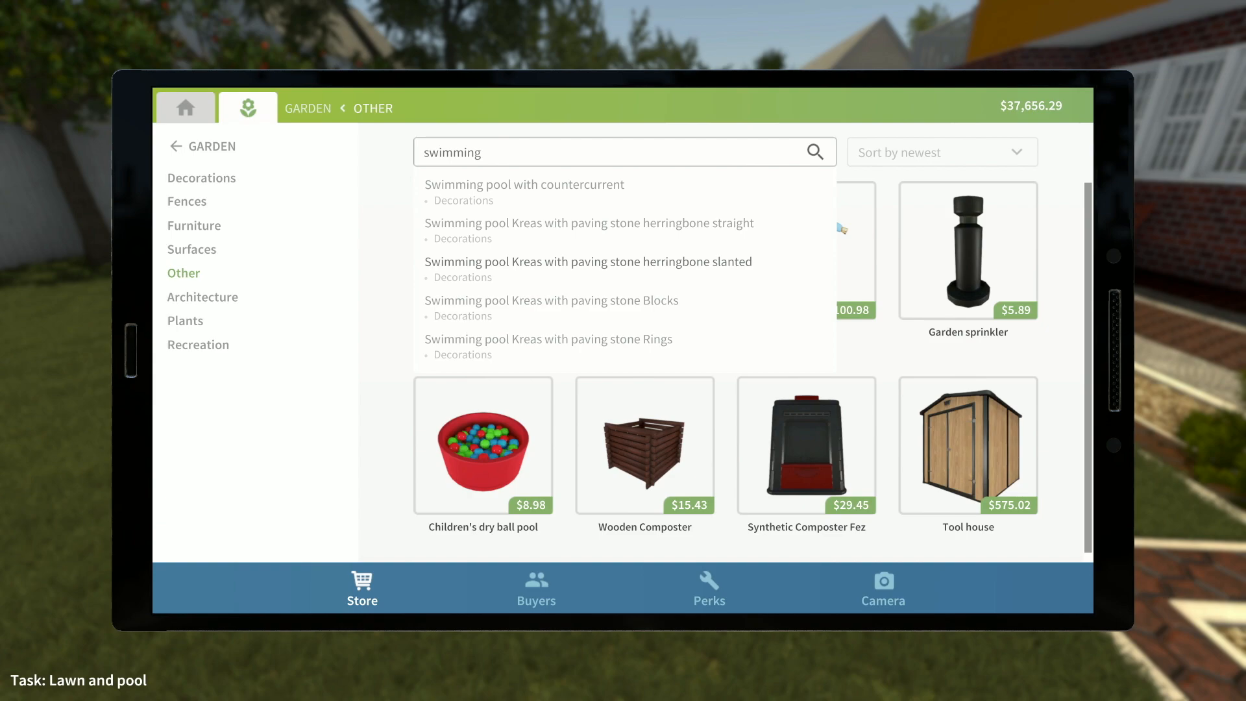
pyautogui.write('pool')
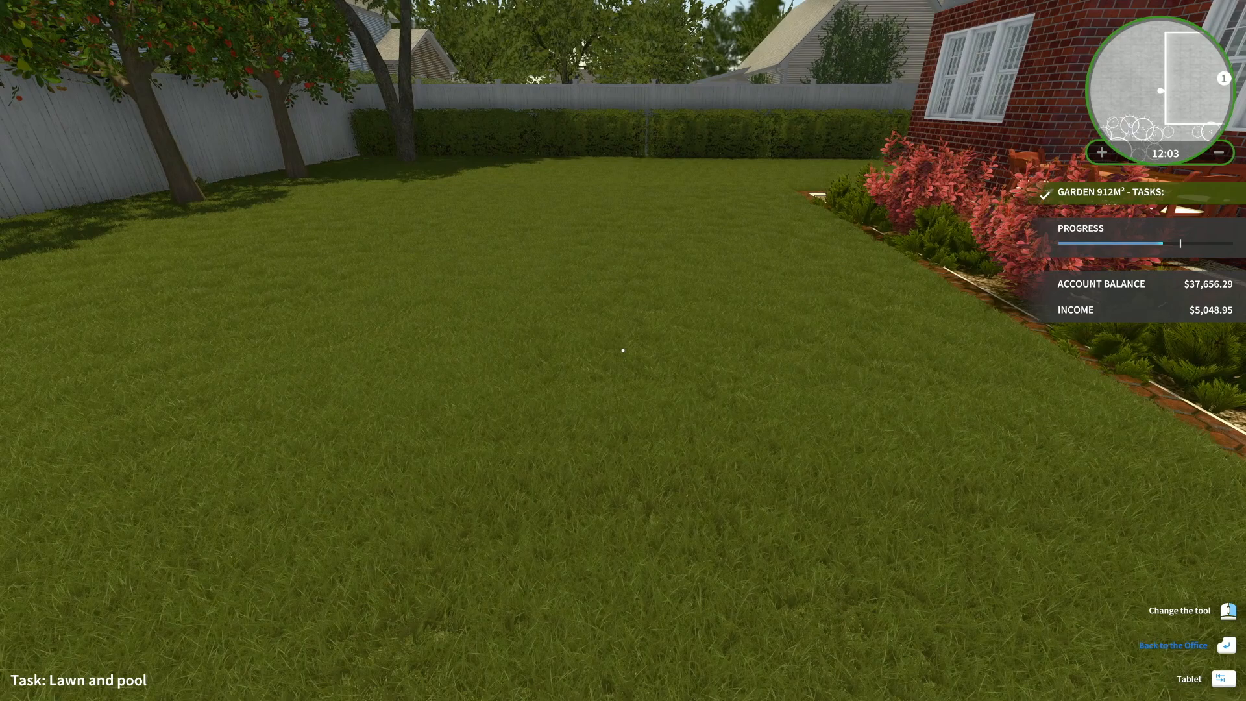
# Bring up the Muline swimming pool with herringbone slanted paving stone in the Garden store
pyautogui.click(1223, 678)
pyautogui.write('swimming pool mul')
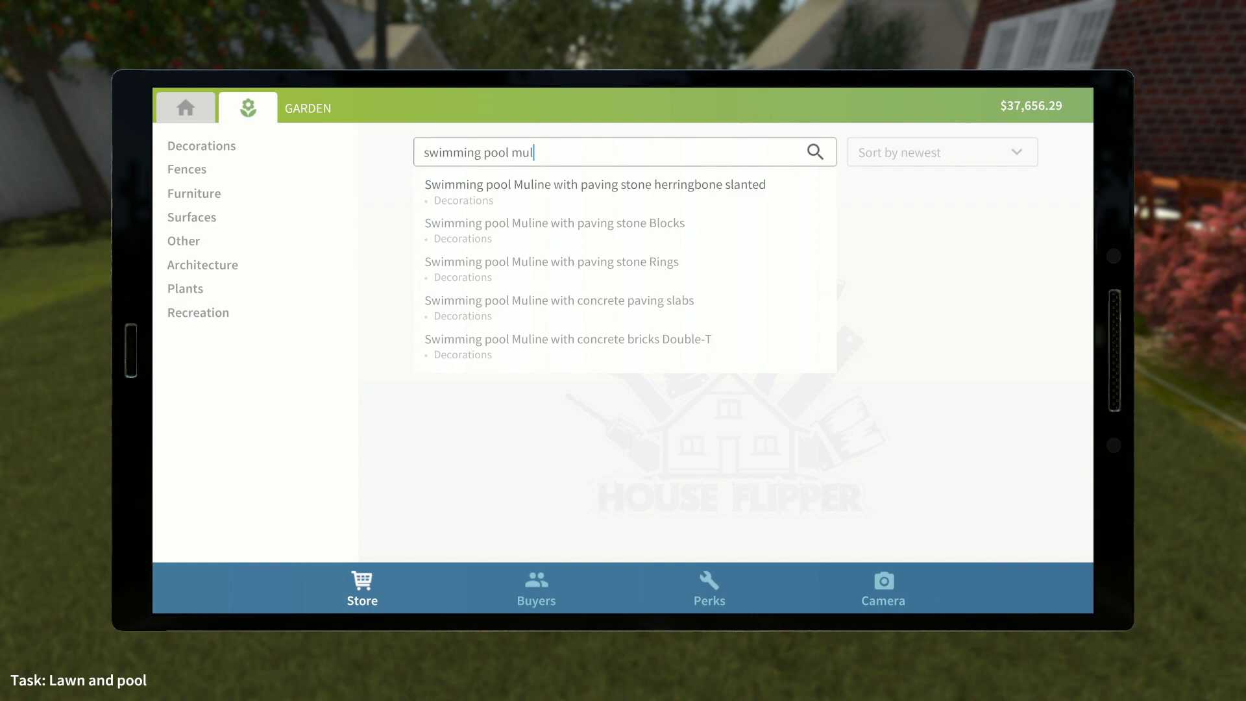
pyautogui.click(595, 184)
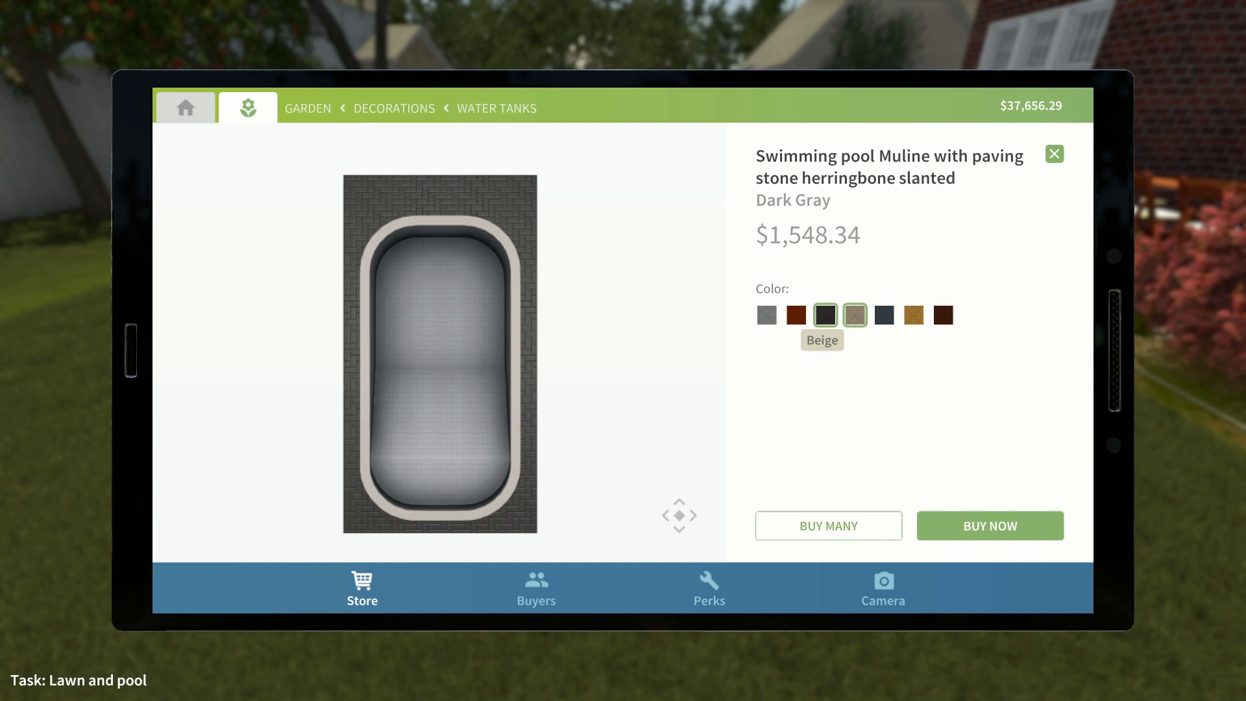
pyautogui.click(943, 315)
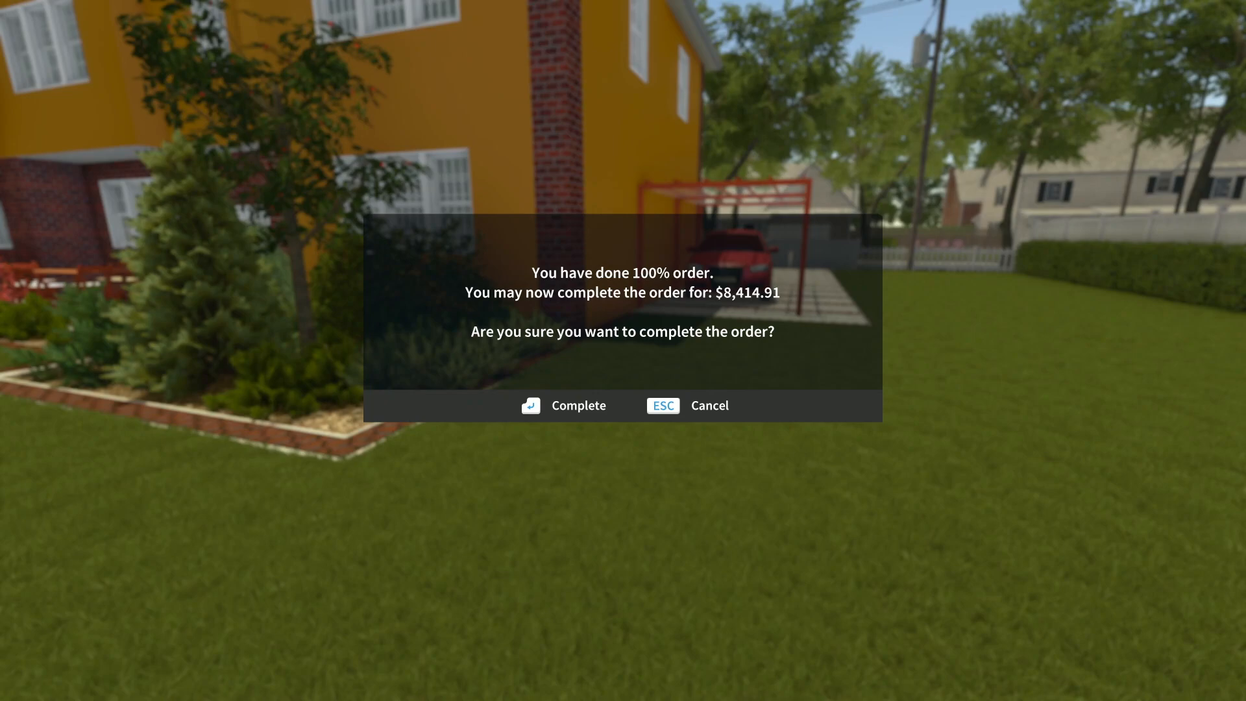
# Confirm completion of the lawn-and-pool order for $8,414.91
pyautogui.click(578, 405)
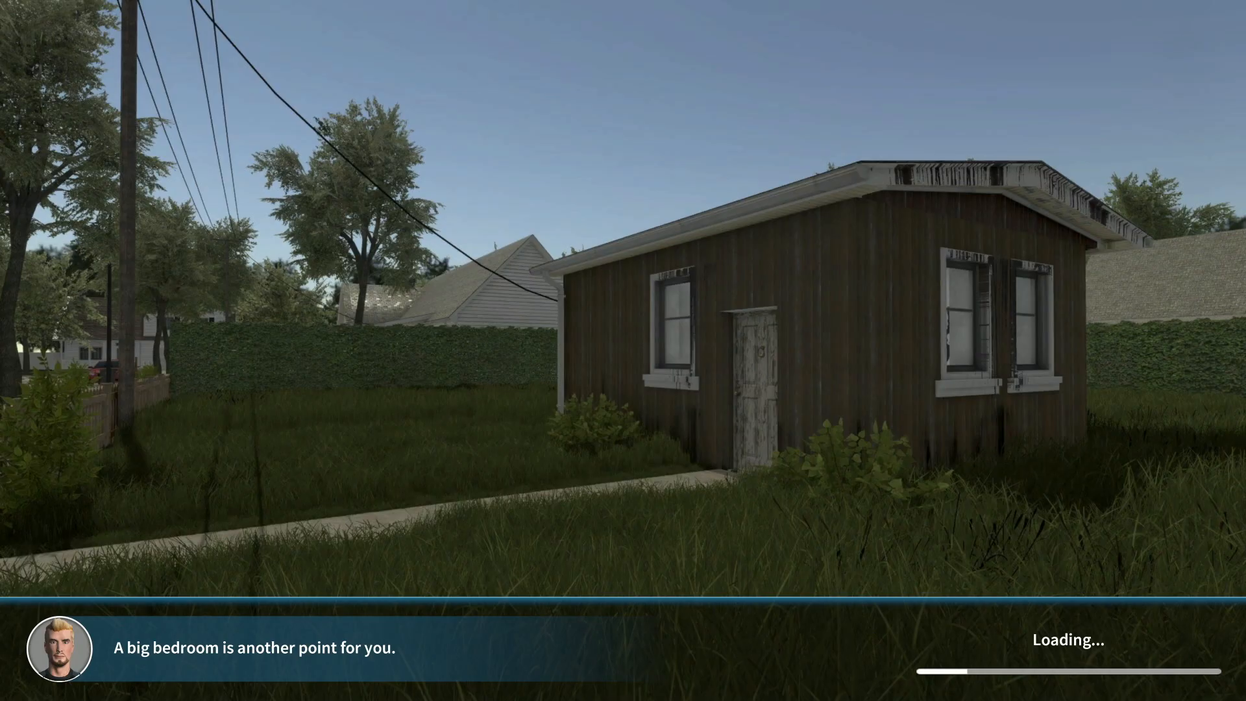